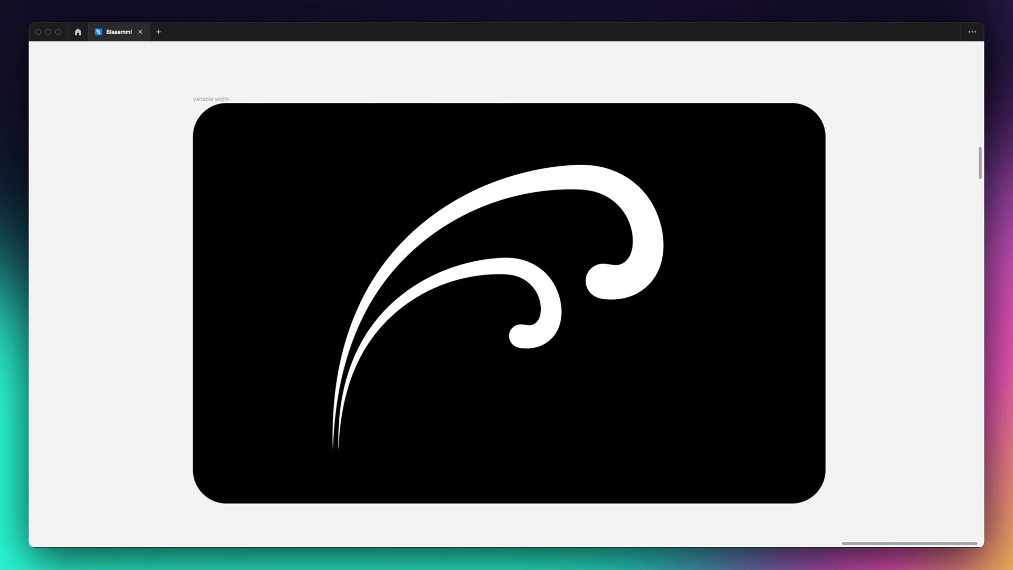
mouse_move(146, 324)
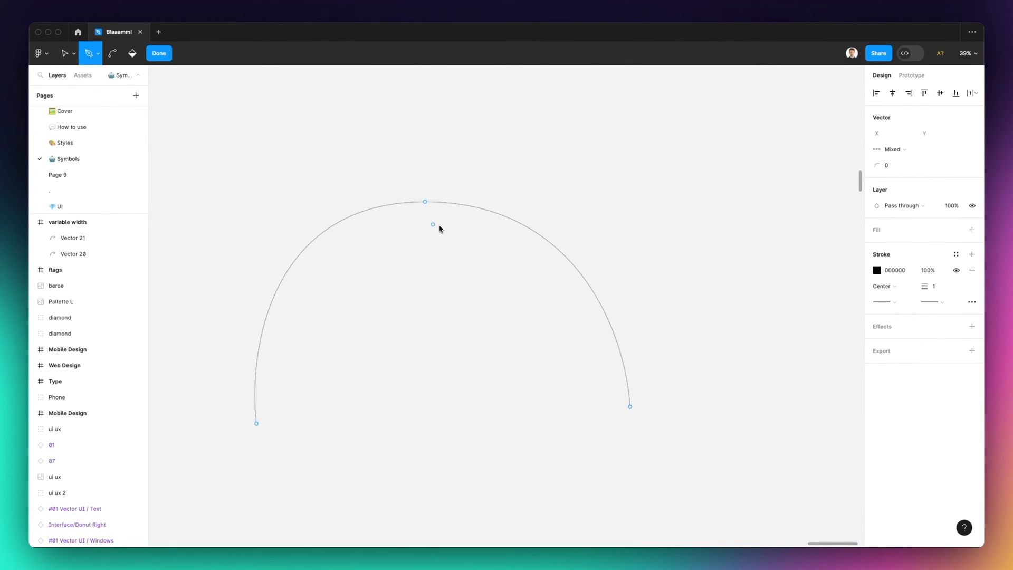
Finish point editing so the arc becomes one selected vector with a thin black stroke
click(158, 52)
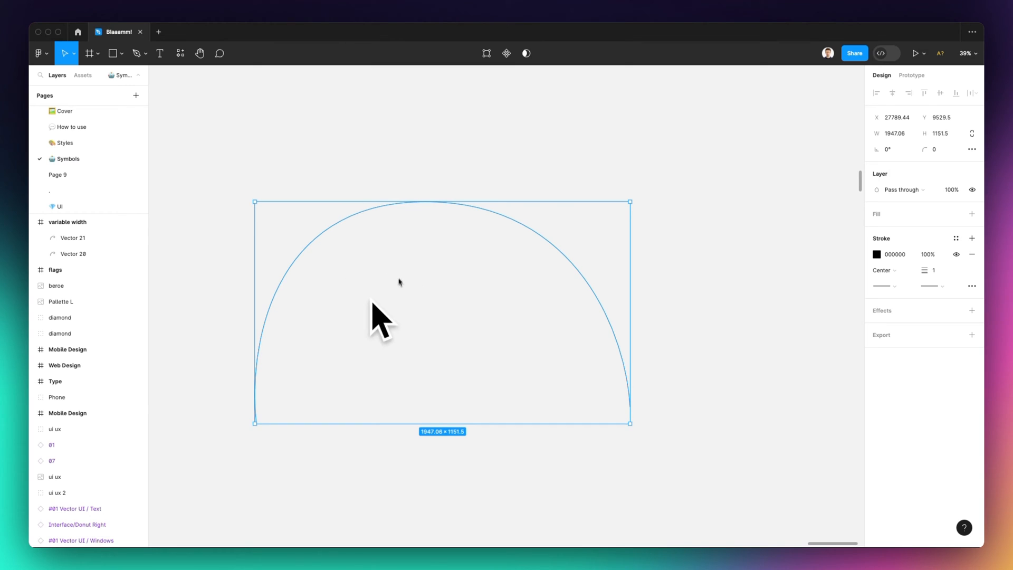
mouse_move(395, 227)
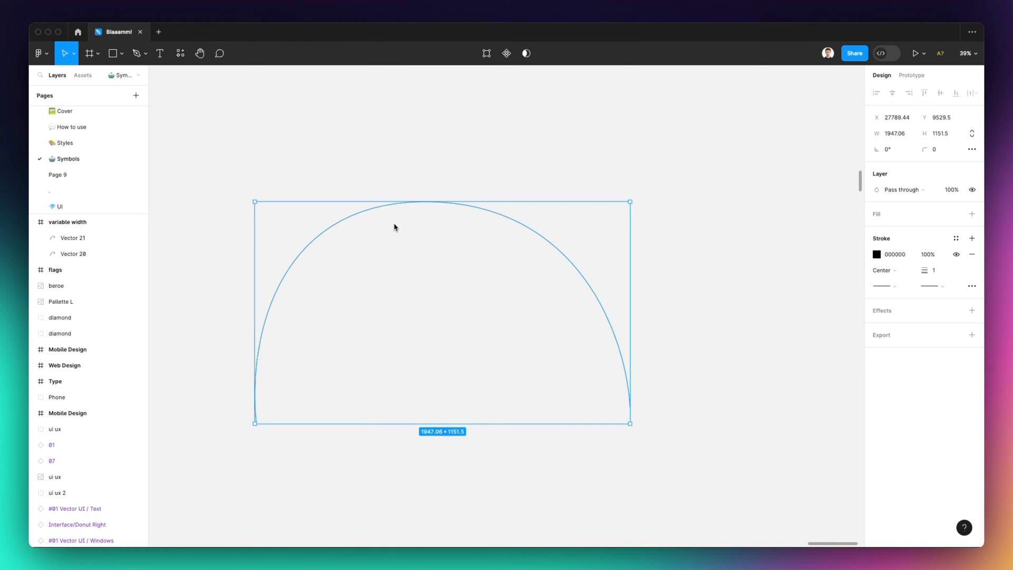
mouse_move(483, 204)
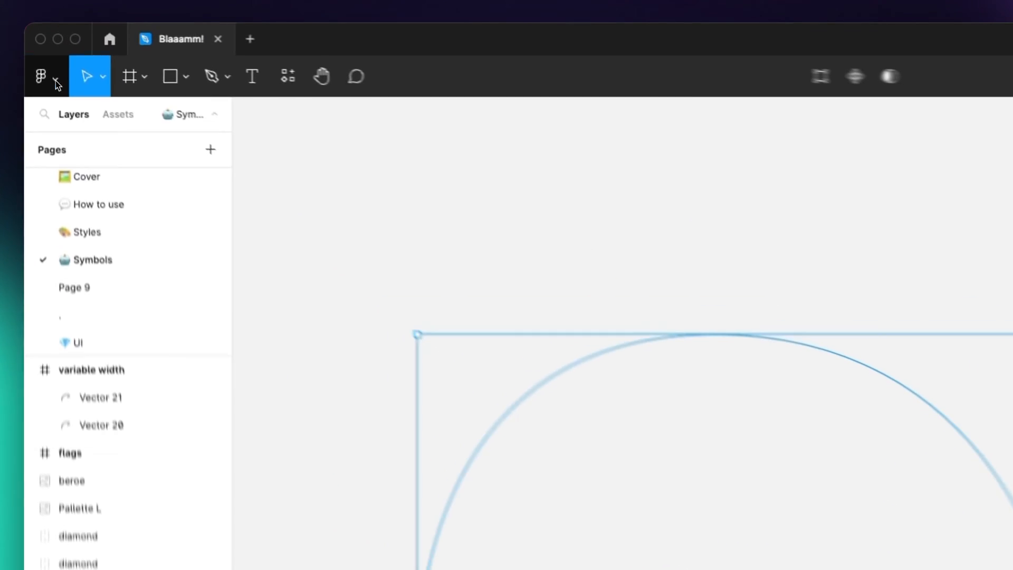
Find Variable-Width Stroke via the plugins search 'var' and launch it on the arc
click(41, 75)
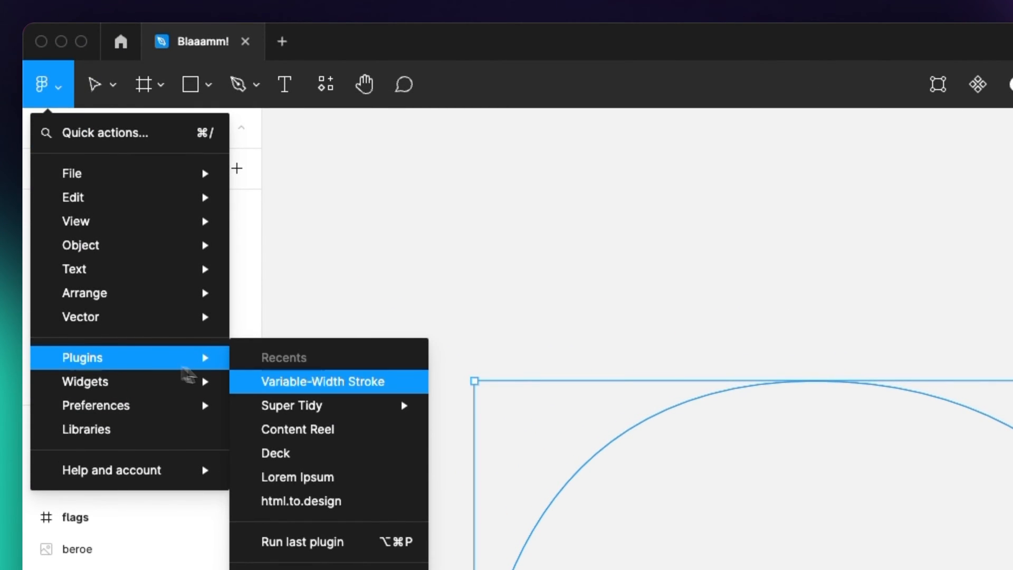
click(322, 381)
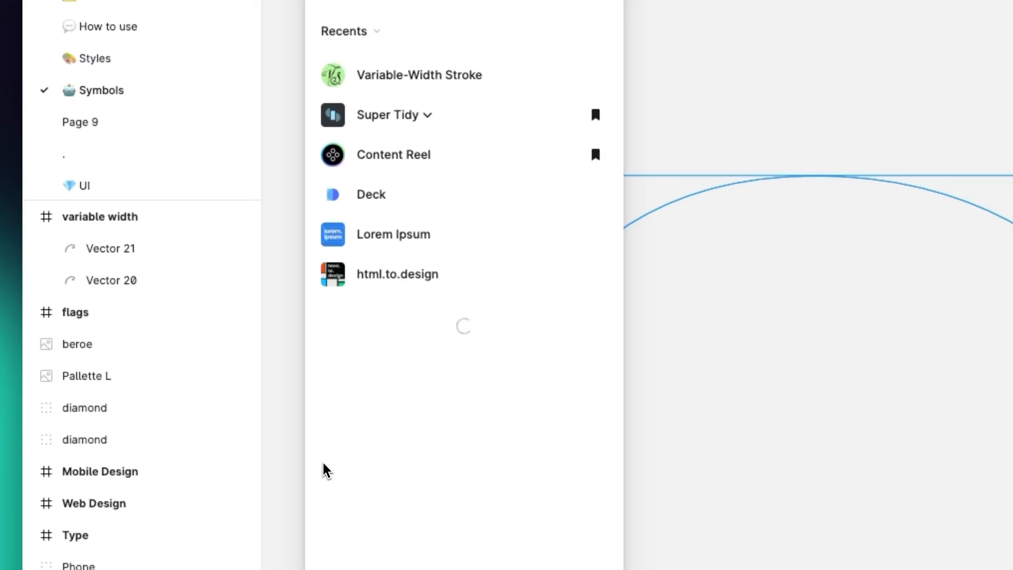
text(vari)
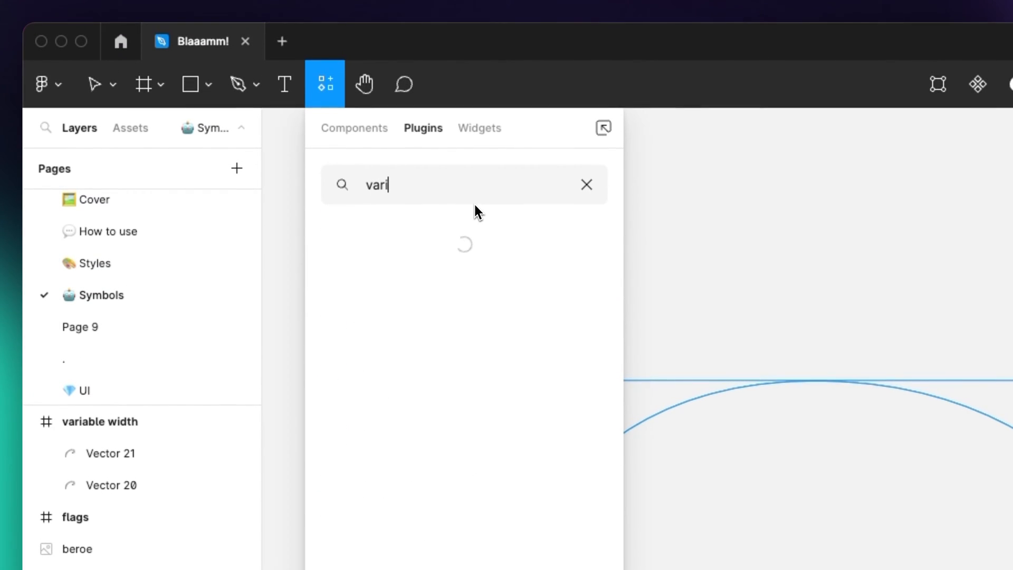
key(Backspace)
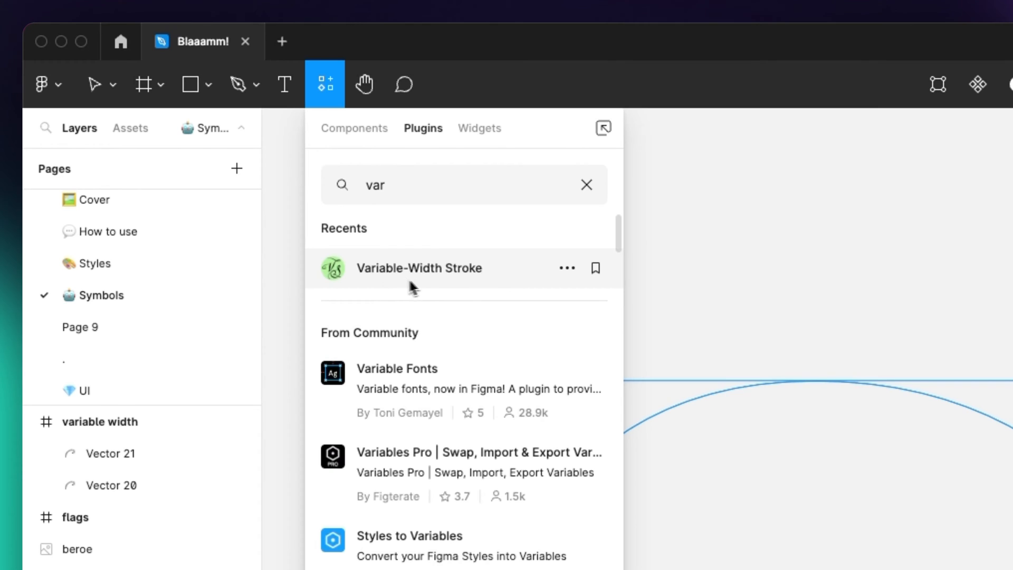
mouse_move(440, 282)
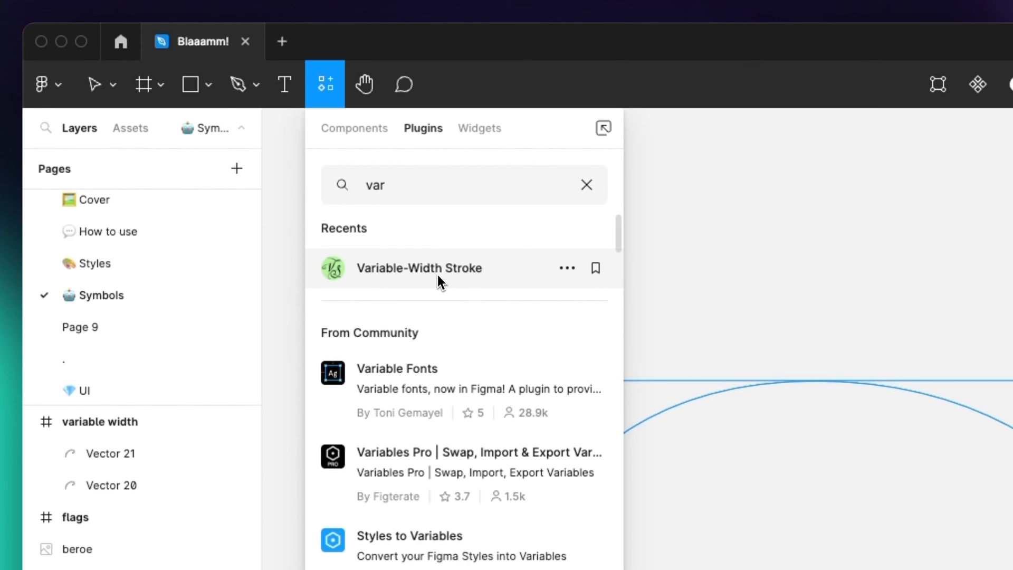
mouse_move(426, 285)
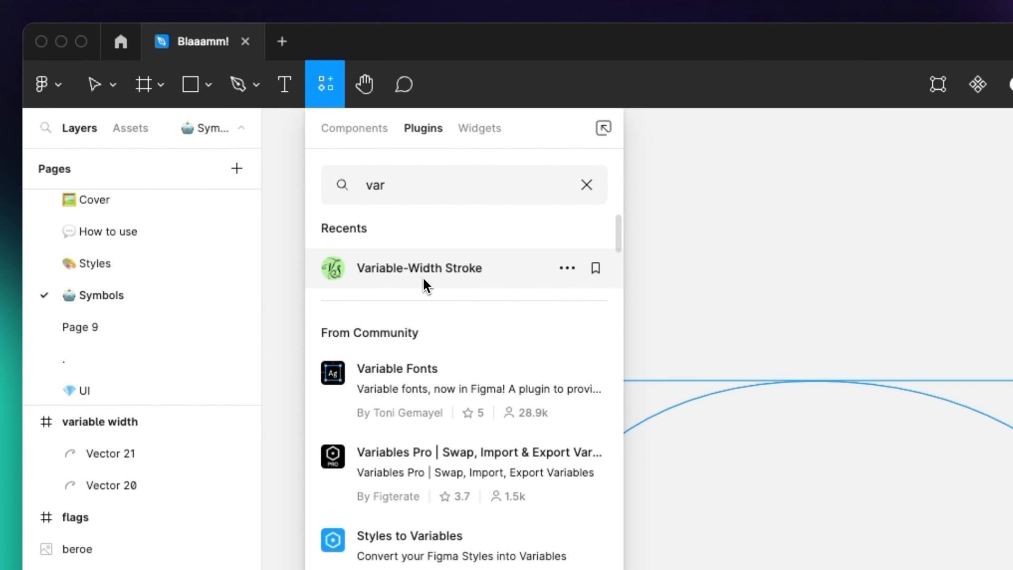
mouse_move(393, 279)
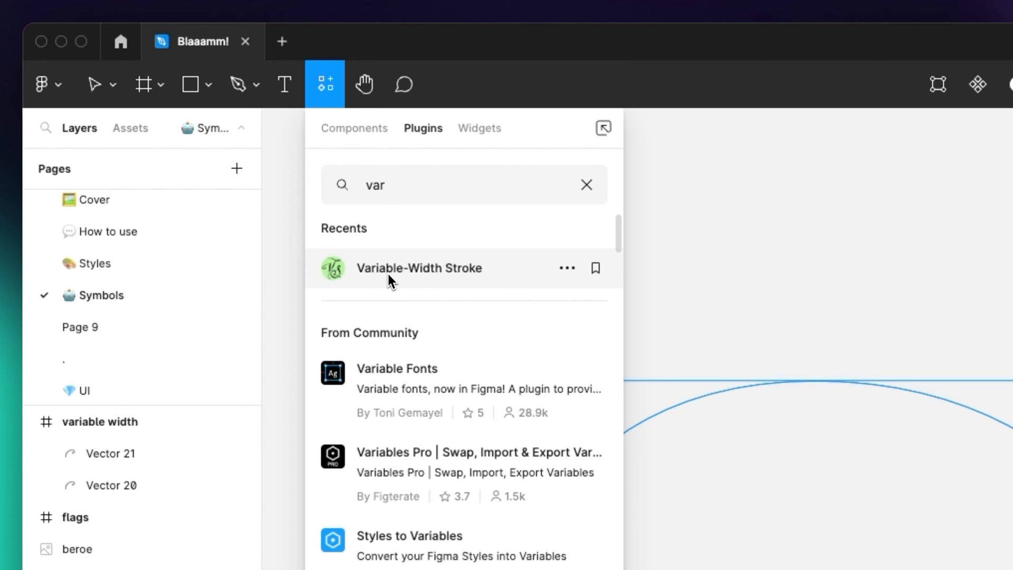
mouse_move(361, 199)
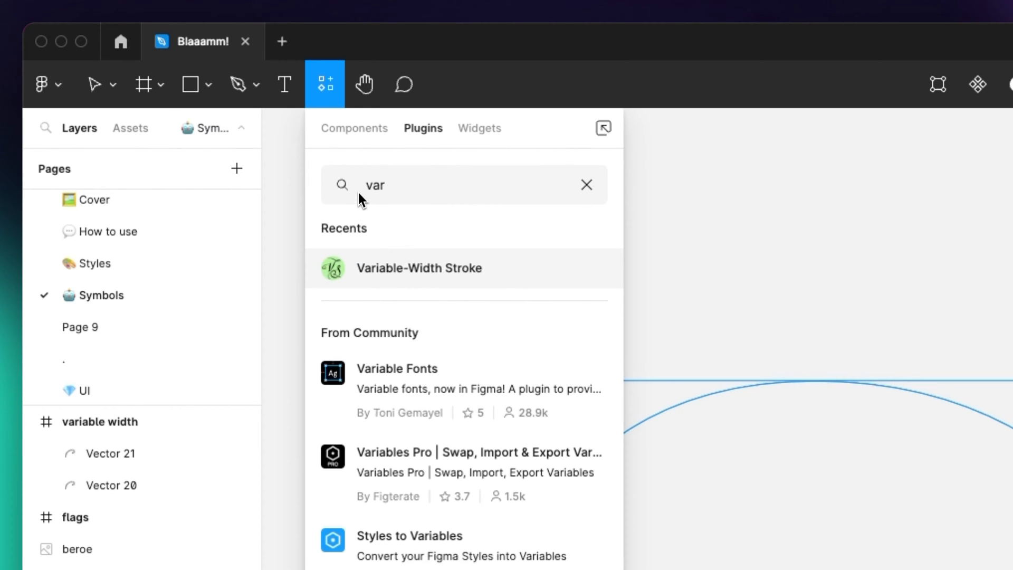
mouse_move(458, 267)
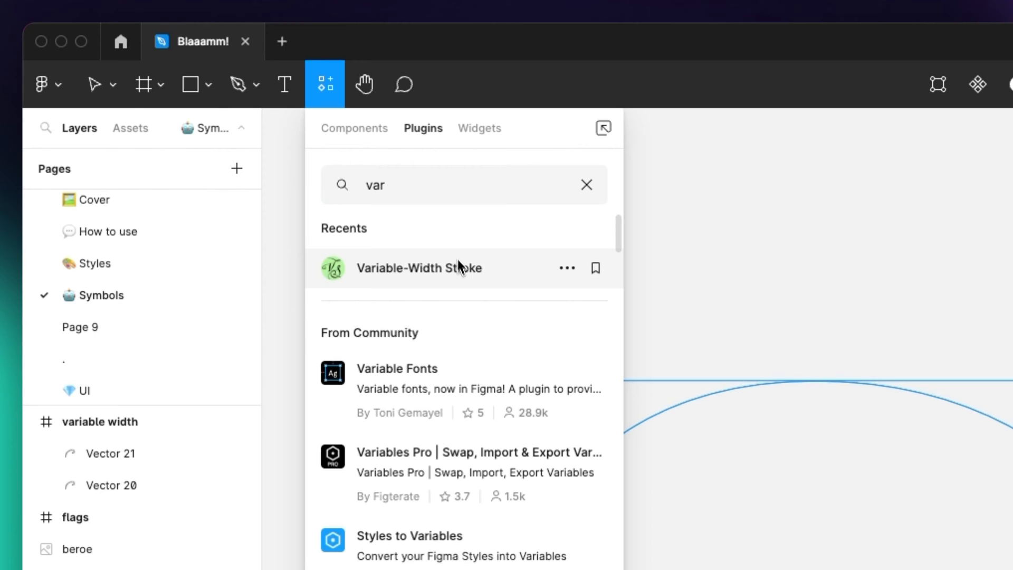
mouse_move(445, 283)
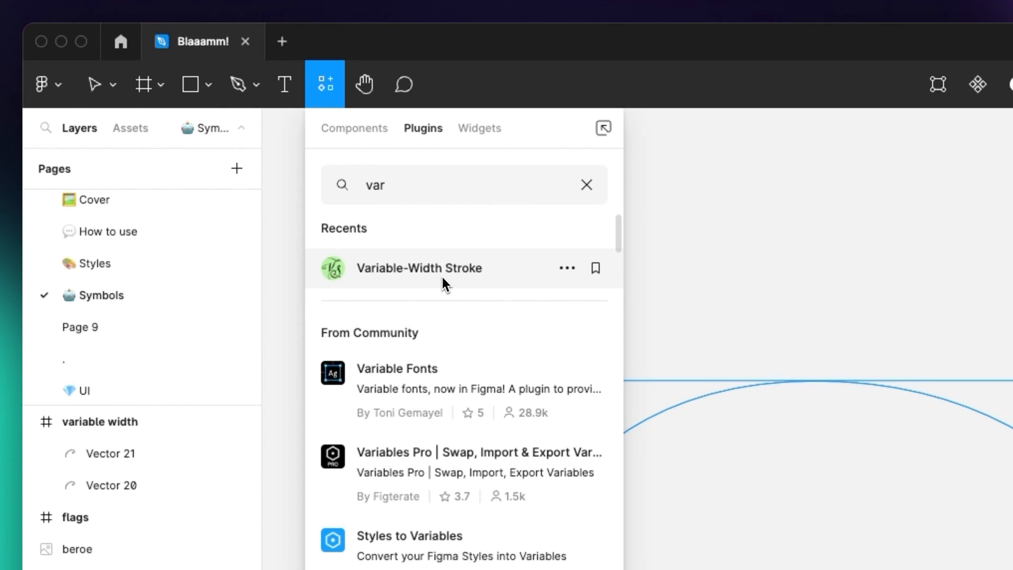
click(419, 268)
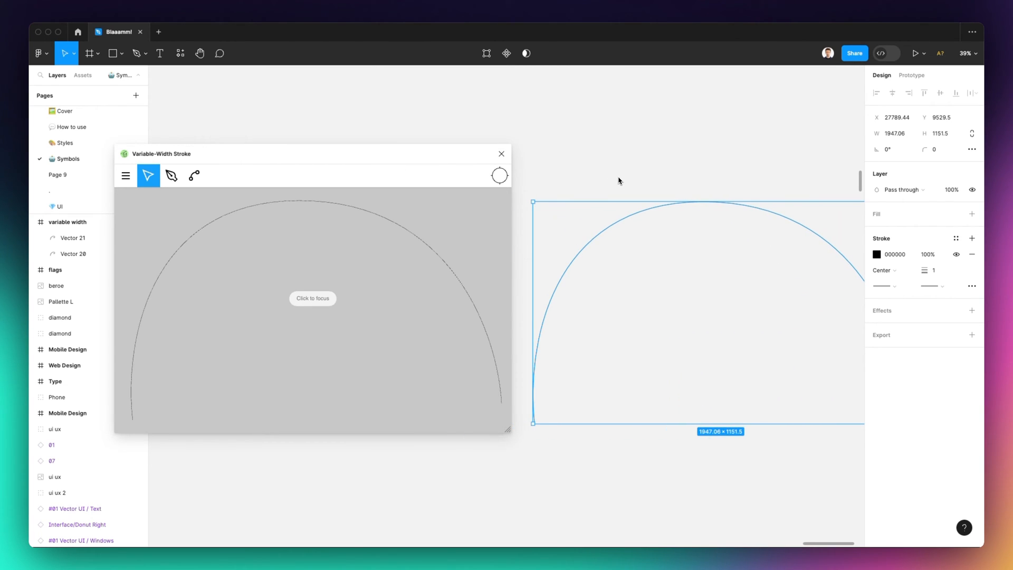
mouse_move(368, 241)
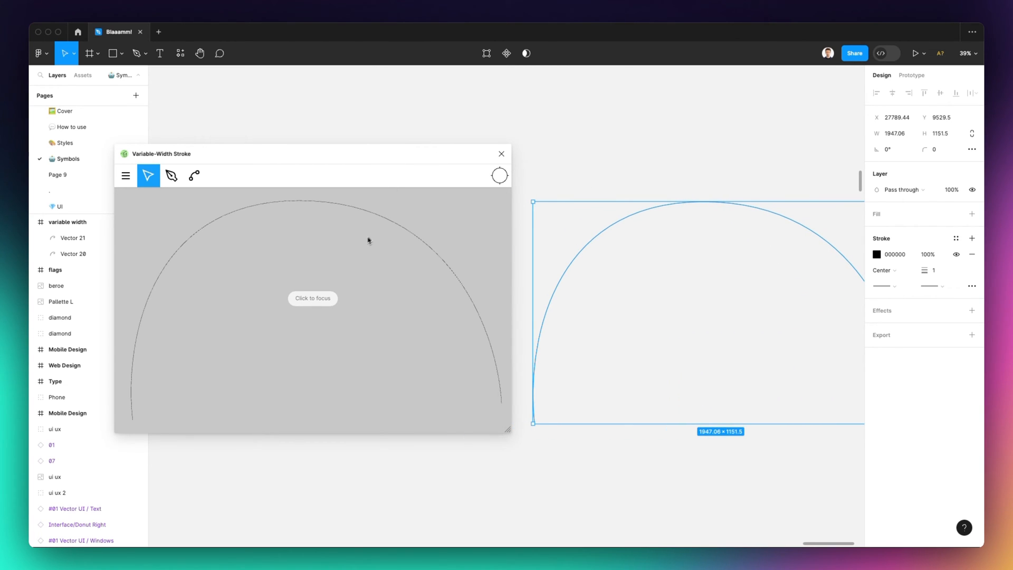
mouse_move(394, 313)
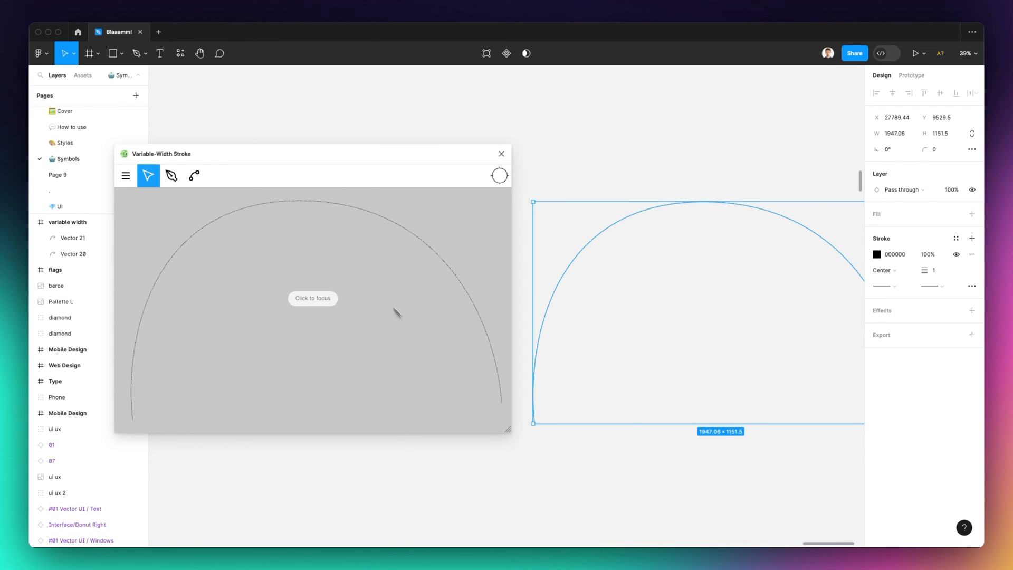
mouse_move(851, 298)
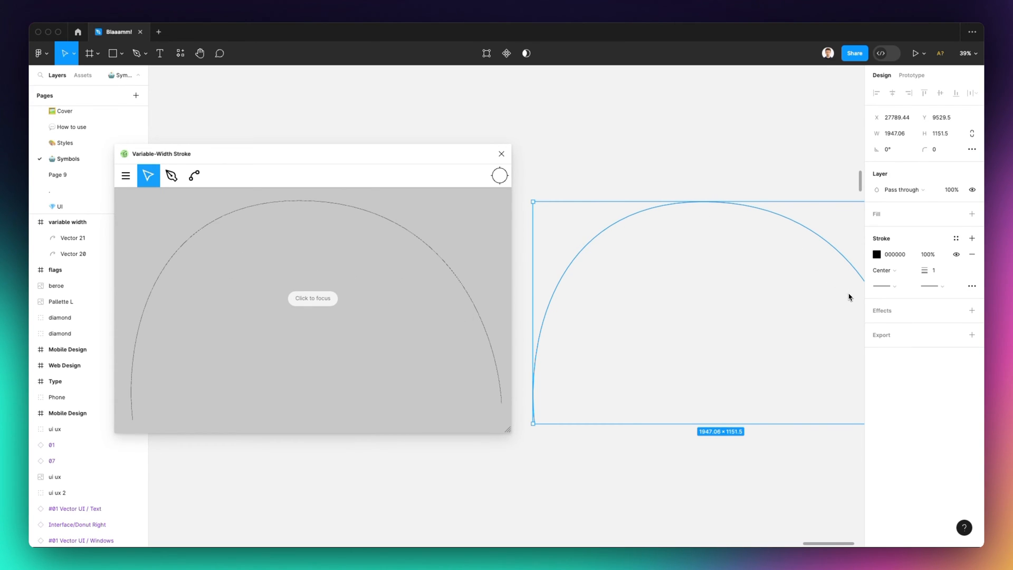
mouse_move(313, 307)
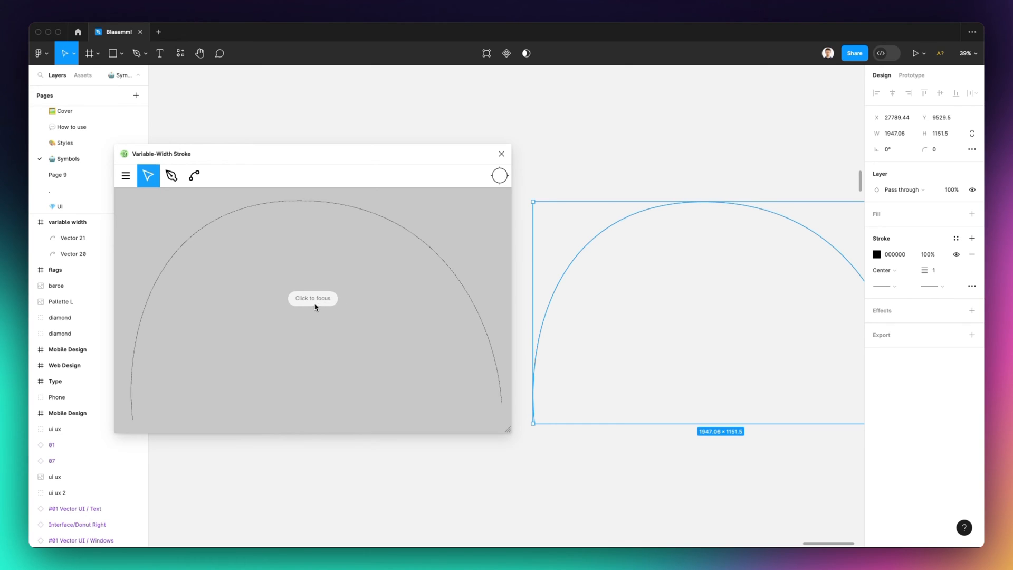
Give the arc a black tapered stroke, thick at both ends and thin toward the top
click(312, 297)
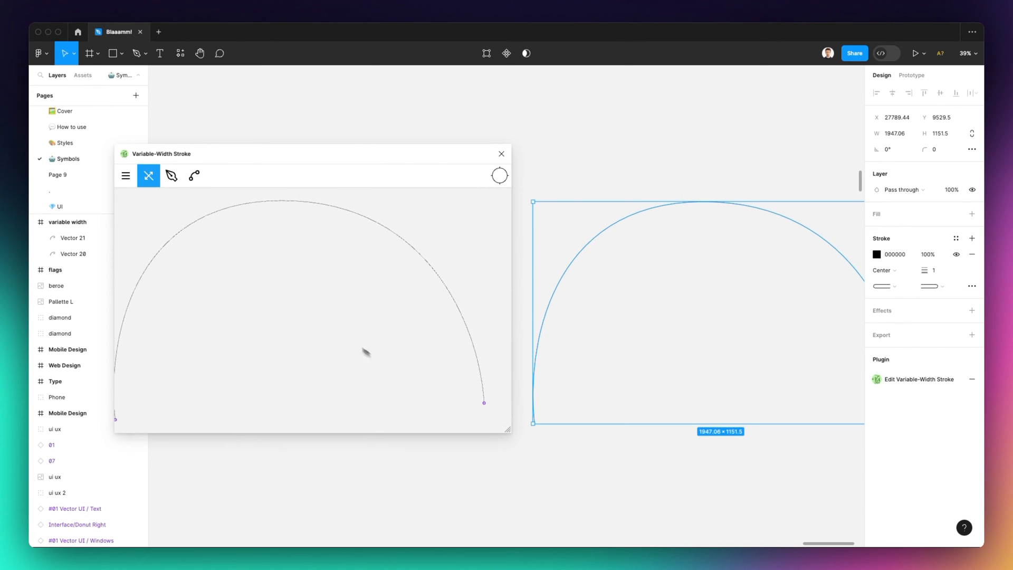
click(148, 175)
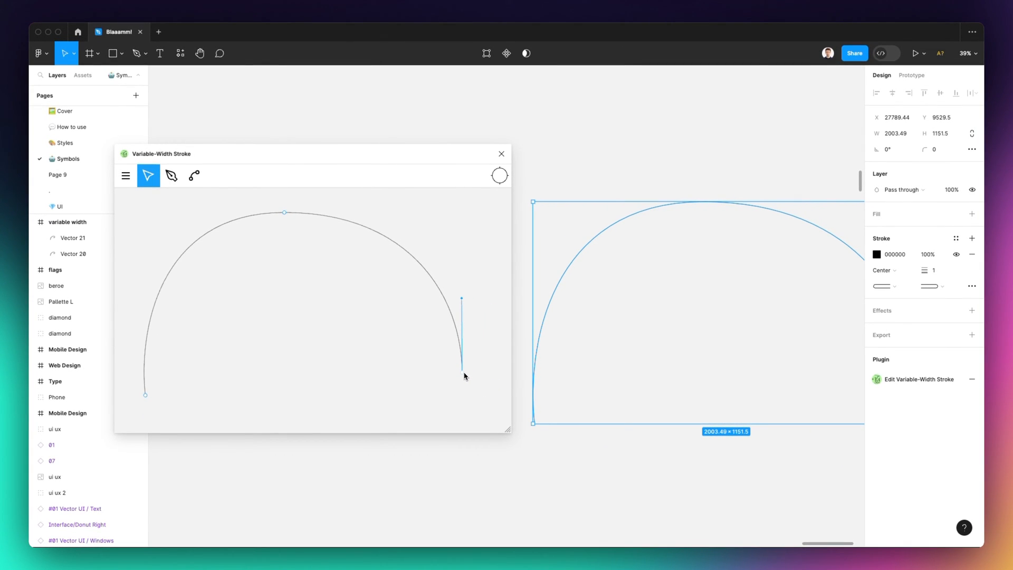
click(148, 175)
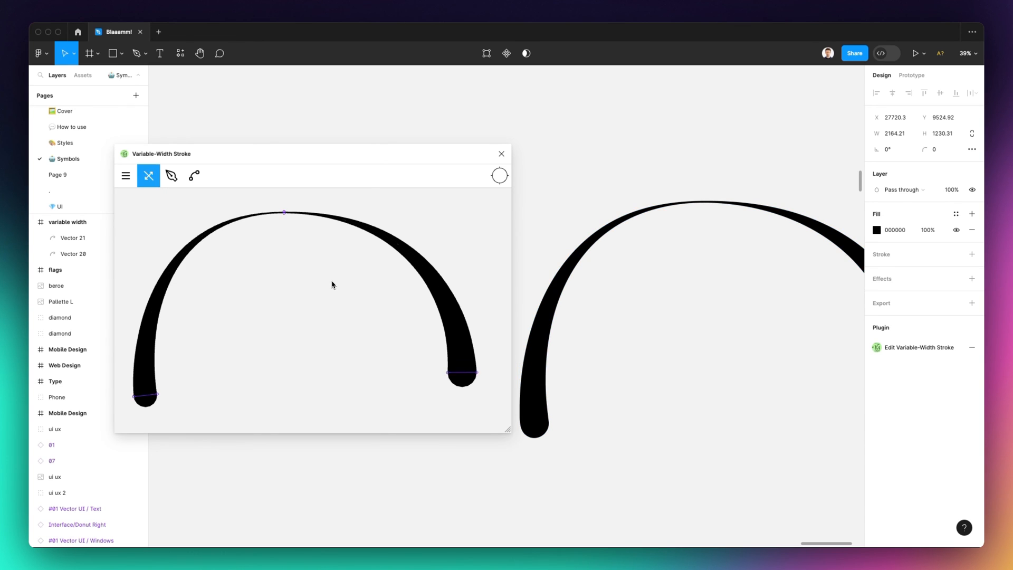
Close the plugin, keeping the tapered black Vector 22 shape on the canvas
click(500, 154)
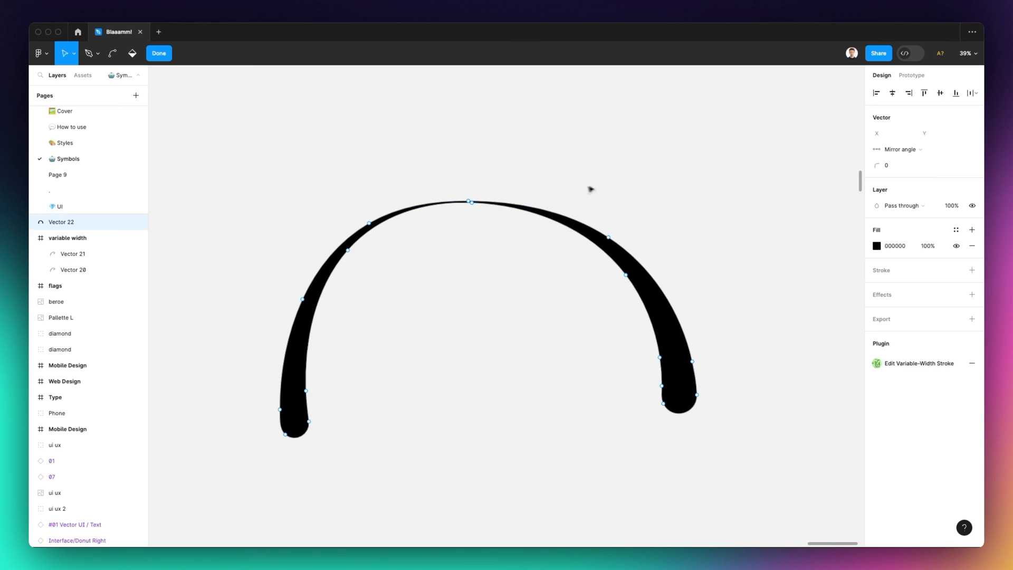
scroll(up, 3)
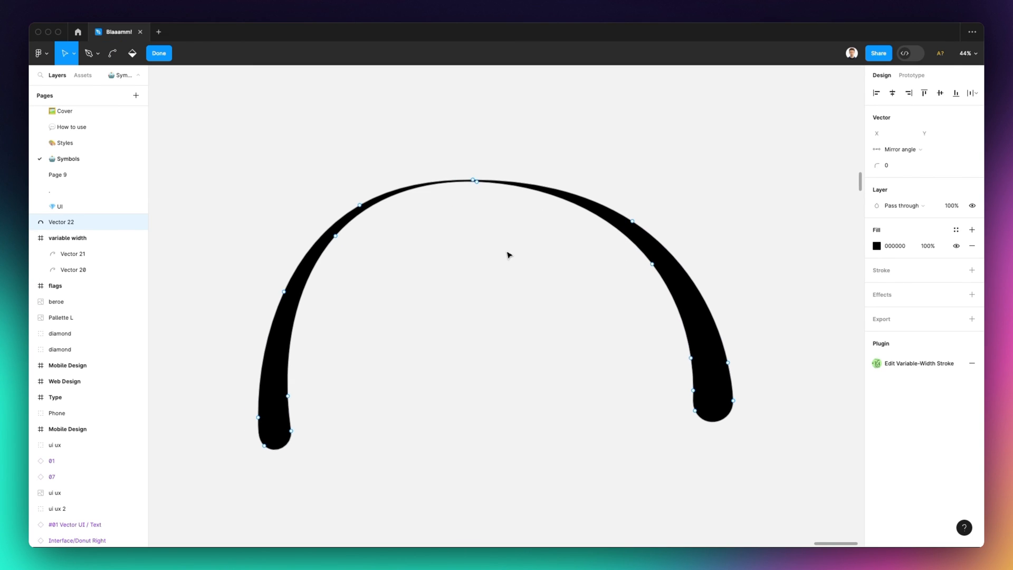
mouse_move(463, 270)
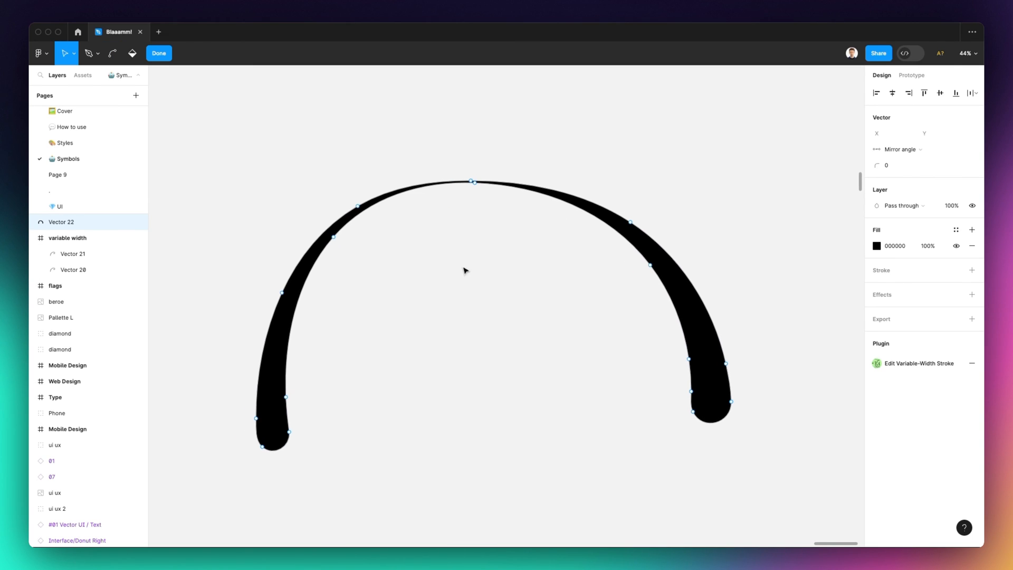
mouse_move(461, 282)
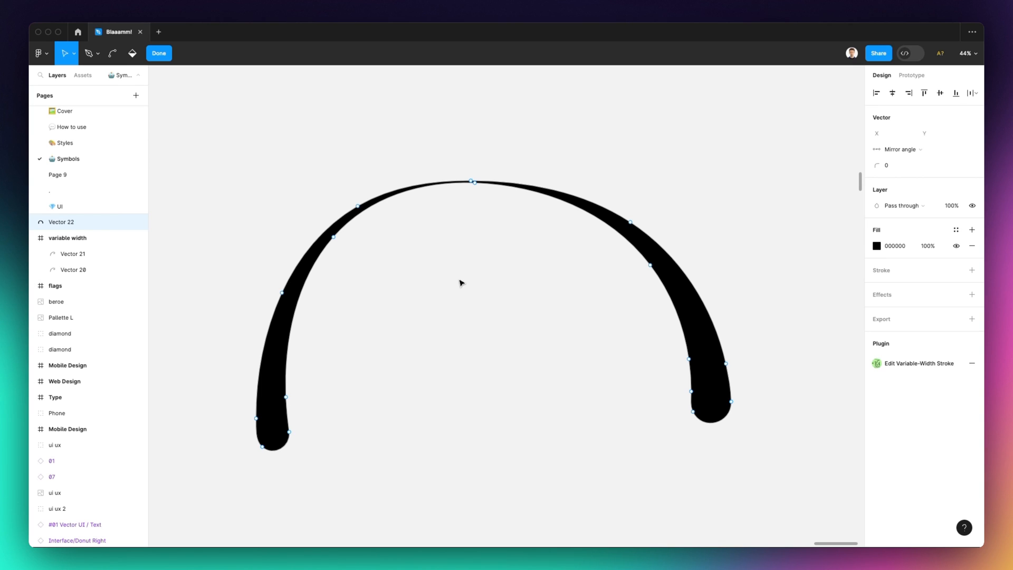